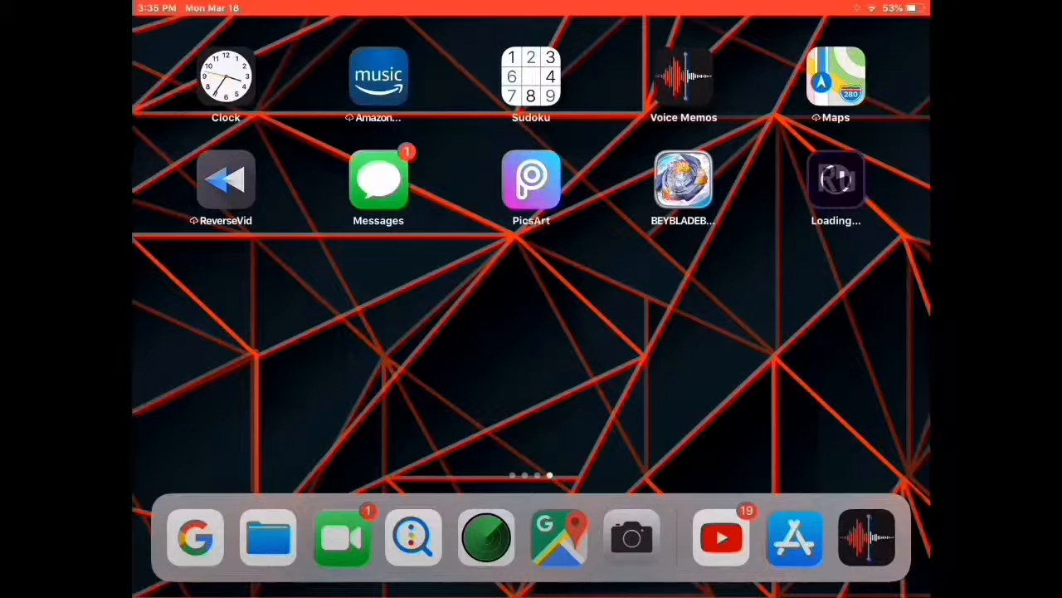
- Launch Phonto on an empty canvas and bring up the Load image menu
scroll("left", 3)
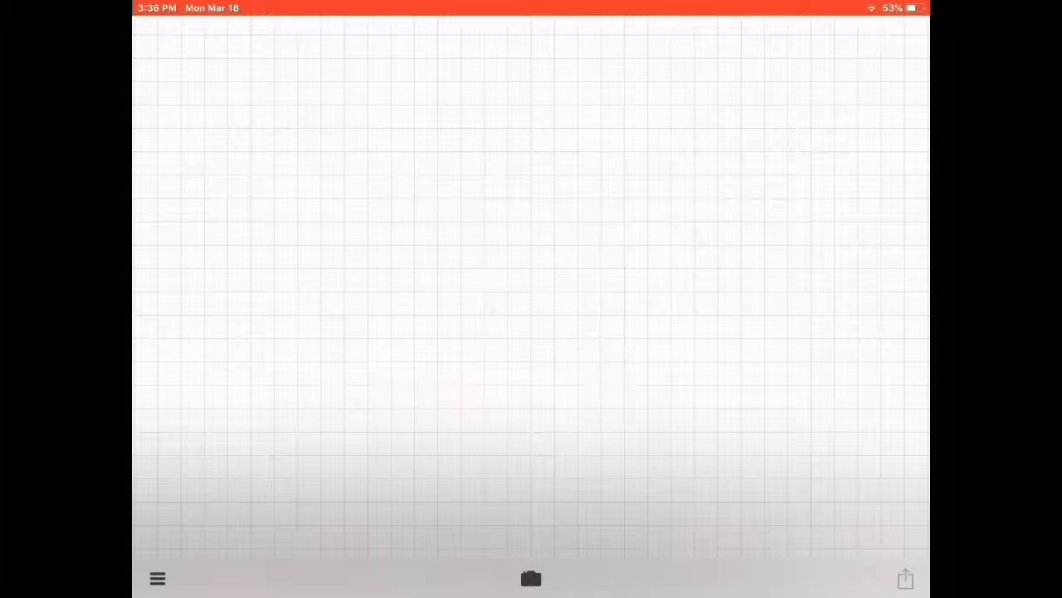
left_click(531, 578)
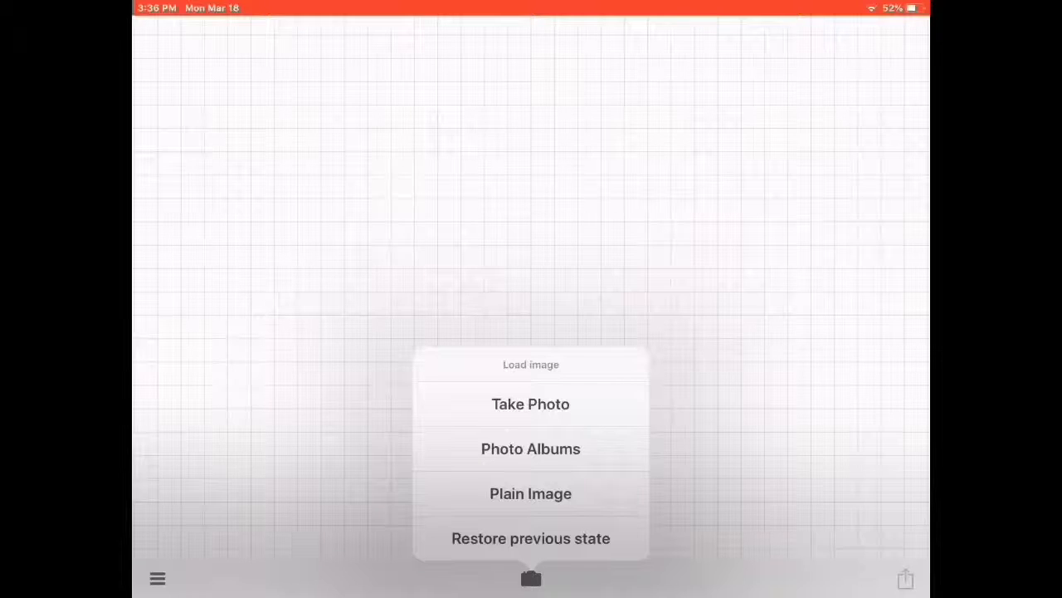
- Build a 2048×2048 Horizontal (Solid) background from the black template, dark left and white right
left_click(530, 493)
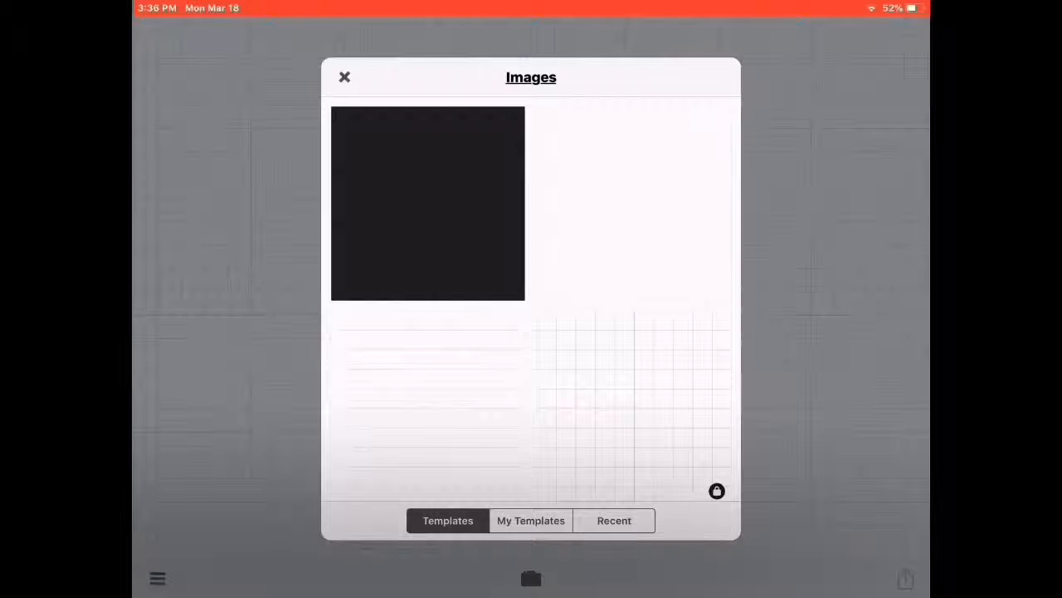
left_click(427, 203)
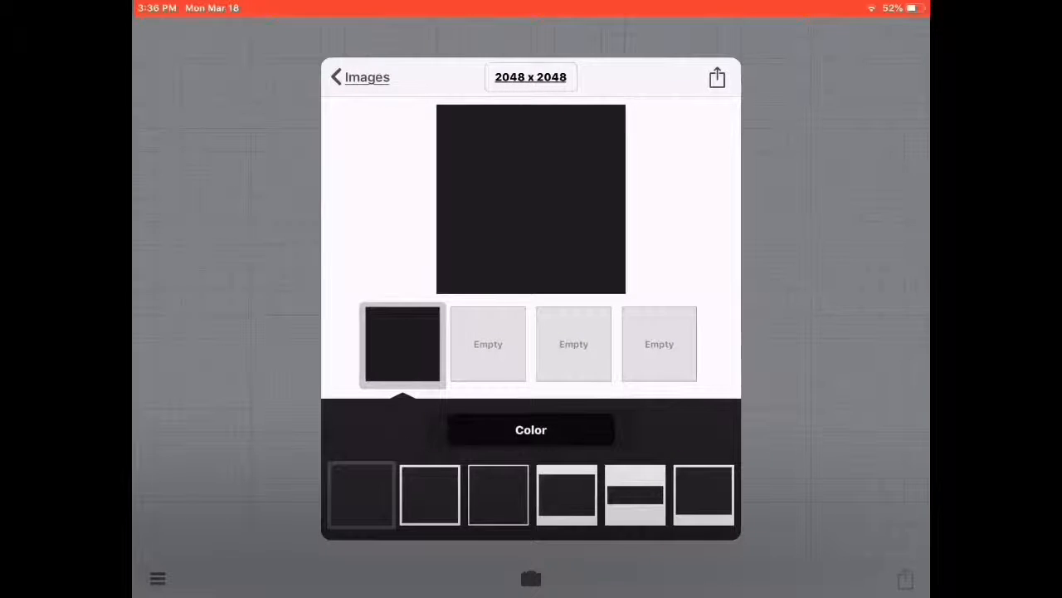
left_click(401, 344)
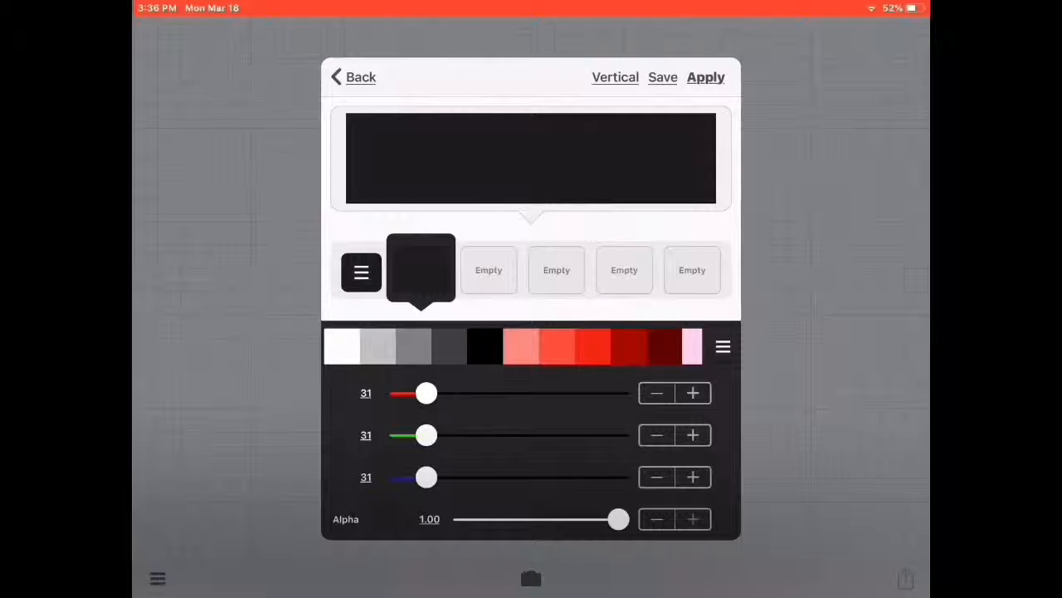
left_click(615, 76)
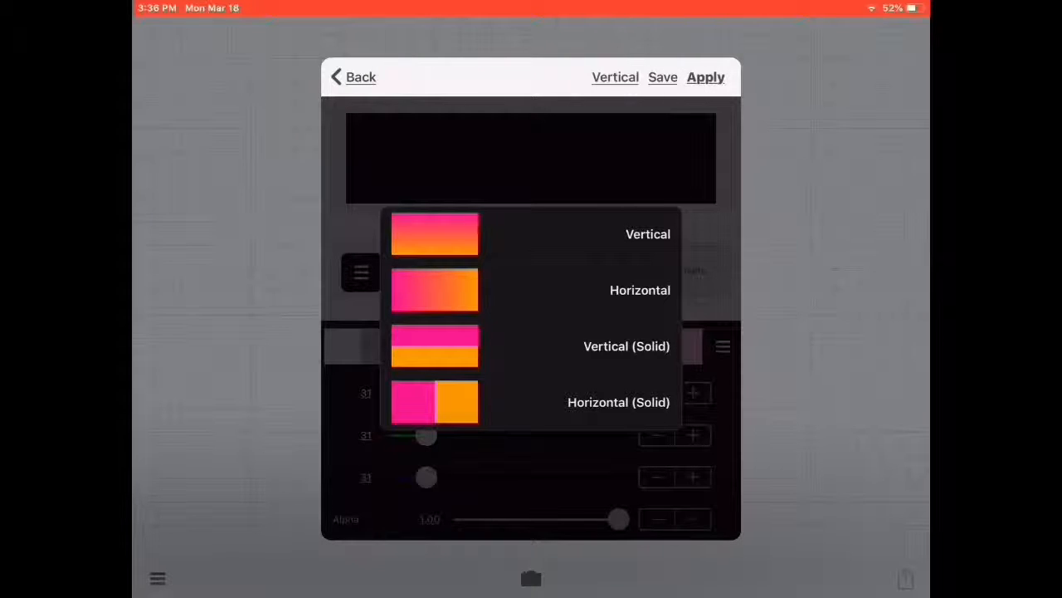
left_click(618, 402)
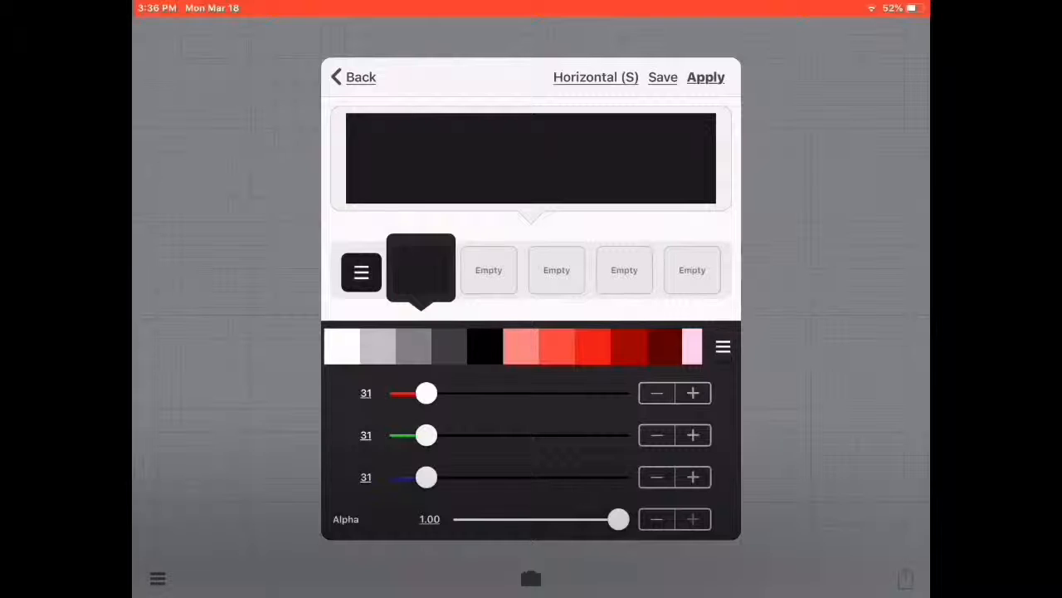
left_click_drag(426, 393, 454, 392)
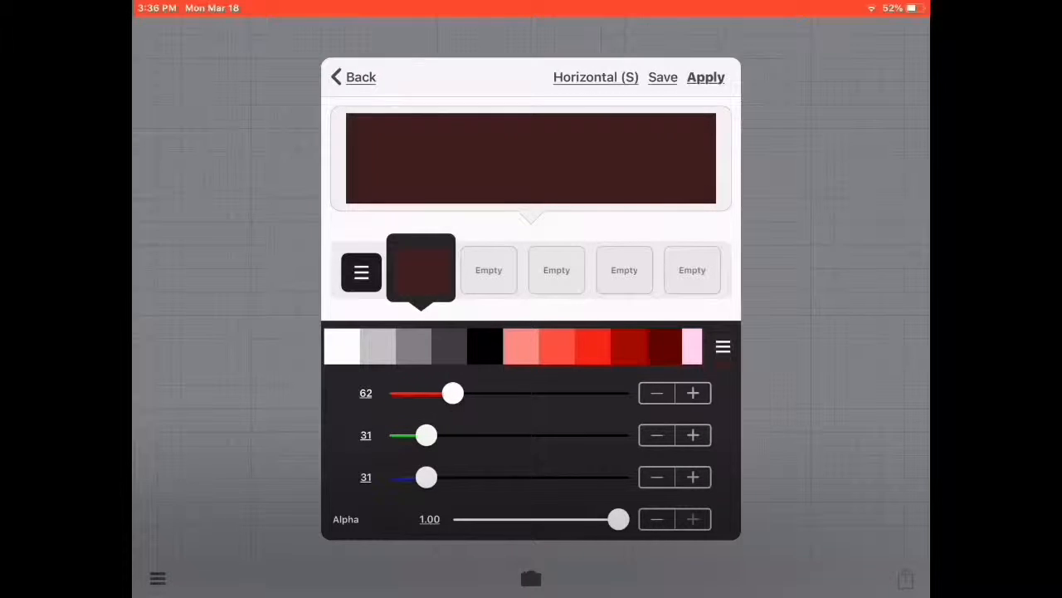
left_click_drag(452, 393, 435, 392)
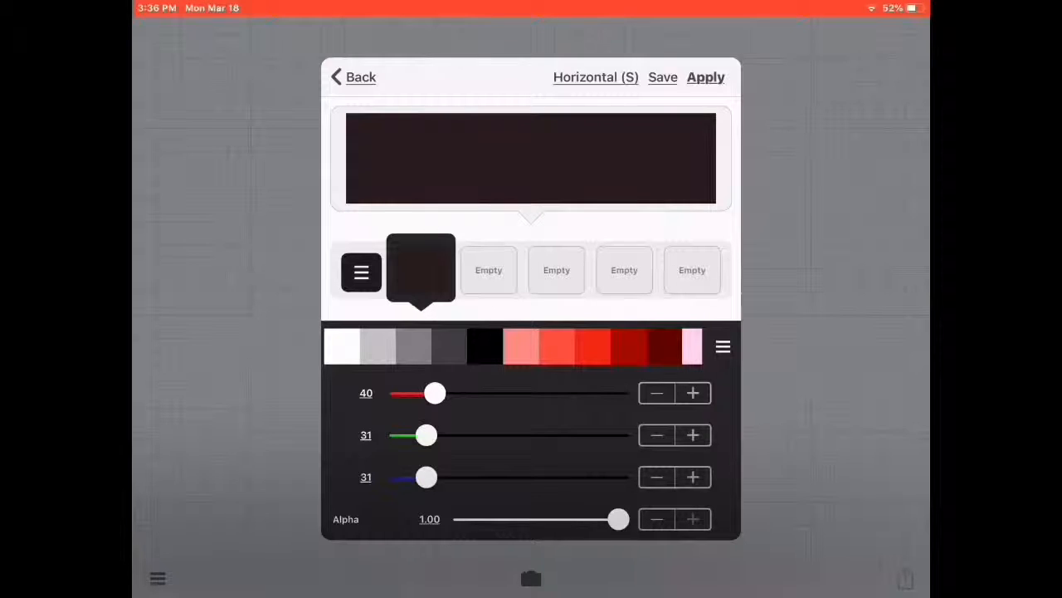
left_click(489, 269)
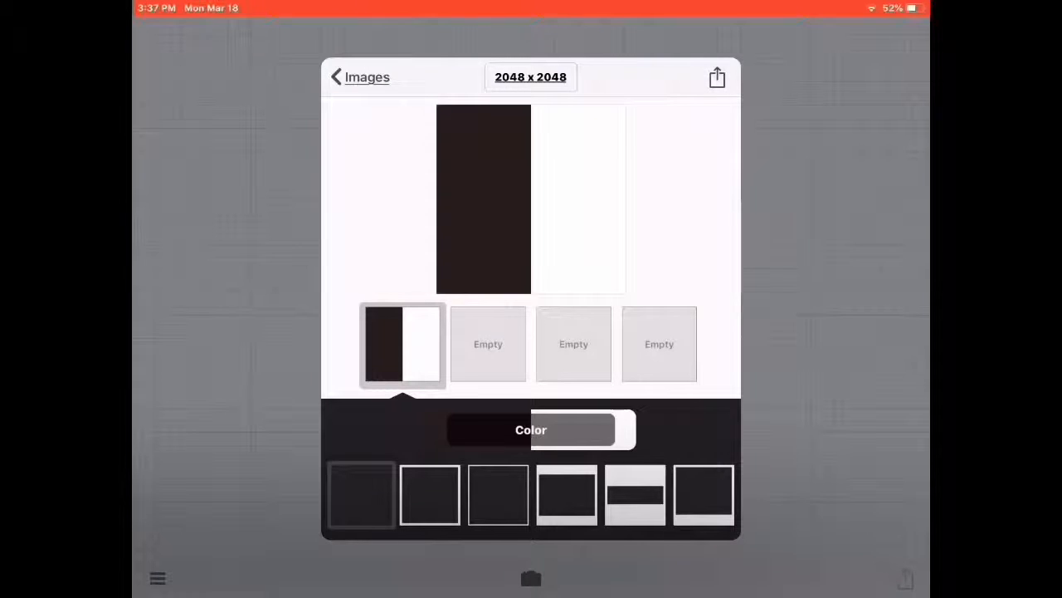
- Load the split background onto the canvas and begin an outline-font text reading 'Whit'
left_click(716, 76)
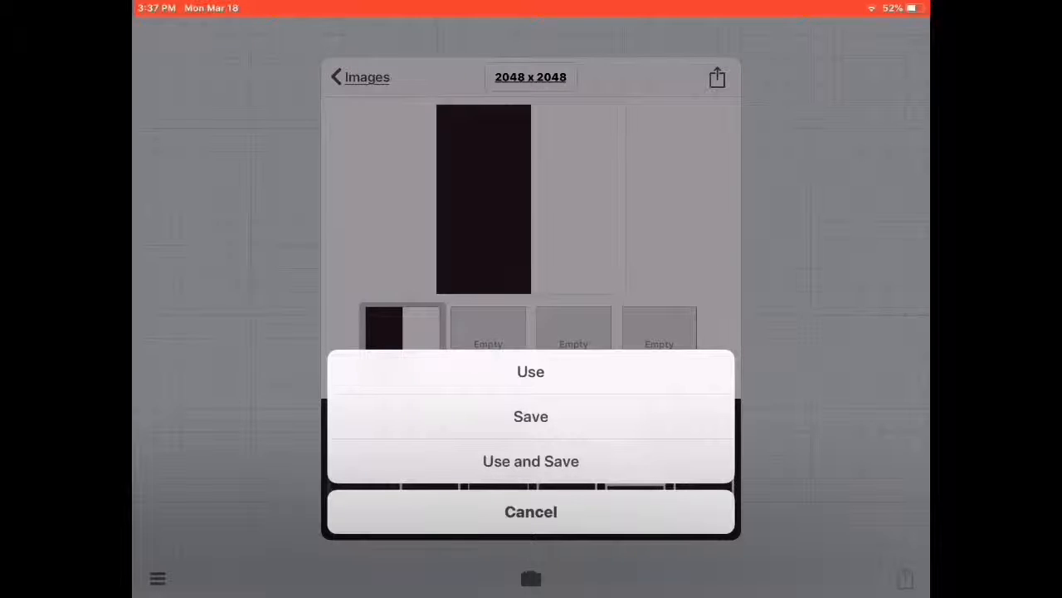
left_click(530, 371)
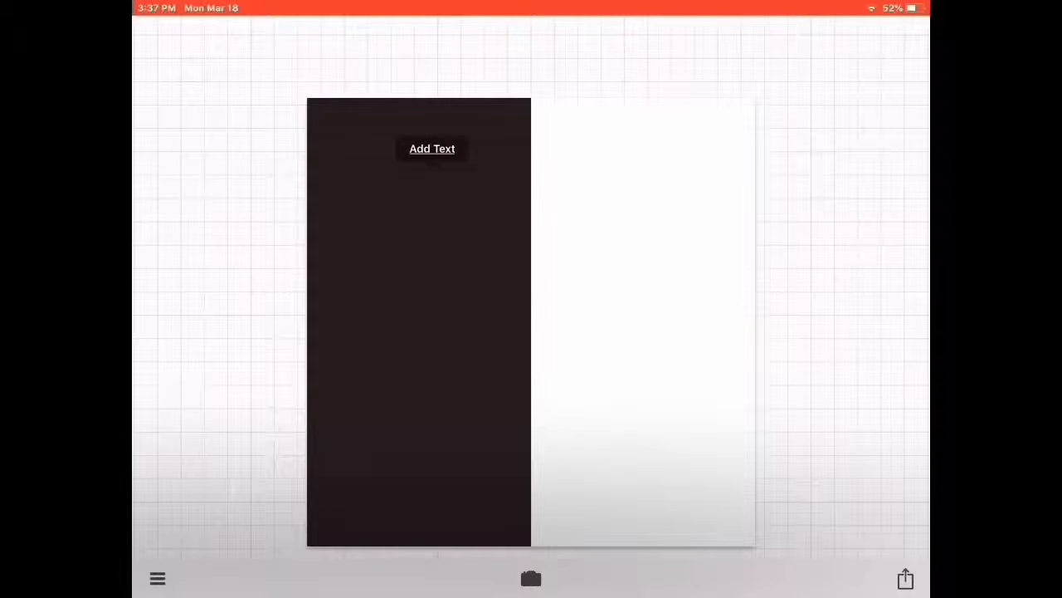
left_click(432, 149)
type("Whit")
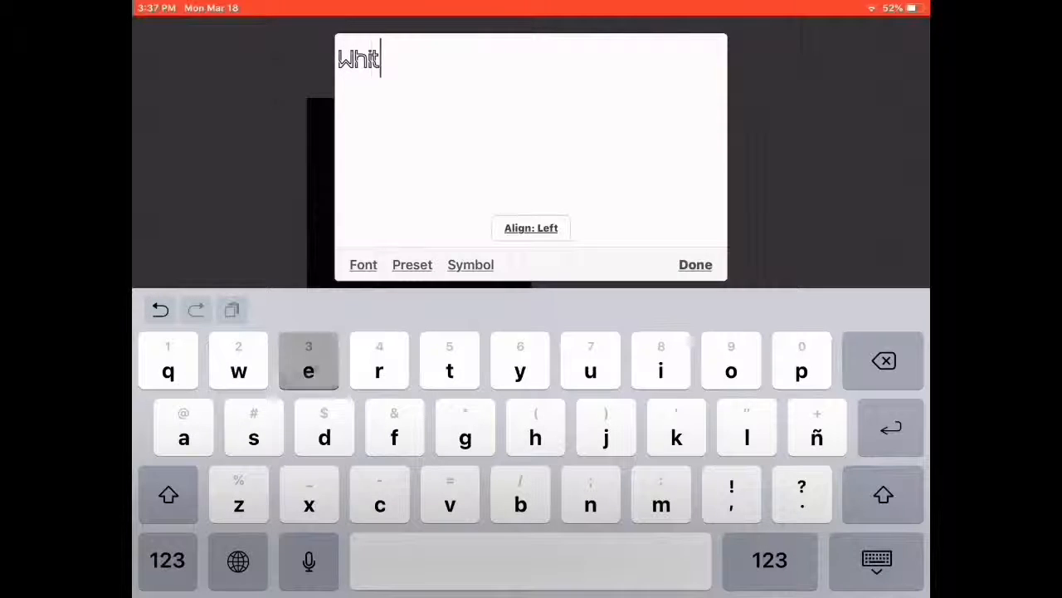
- Trim the text to outlined white 'Wh' on the dark half and add 'ite' on the white half
left_click(696, 264)
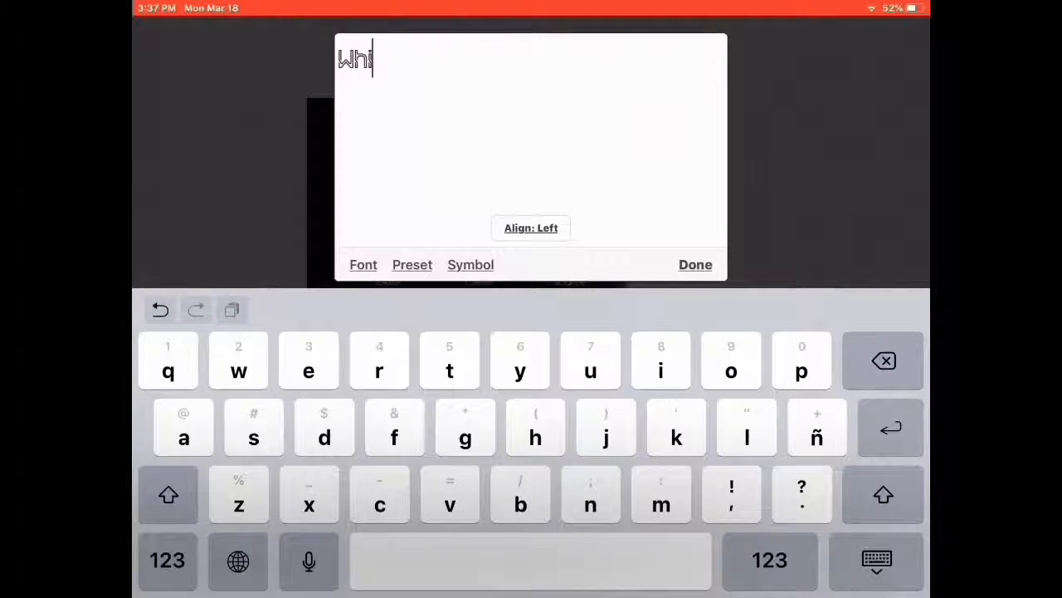
left_click(695, 264)
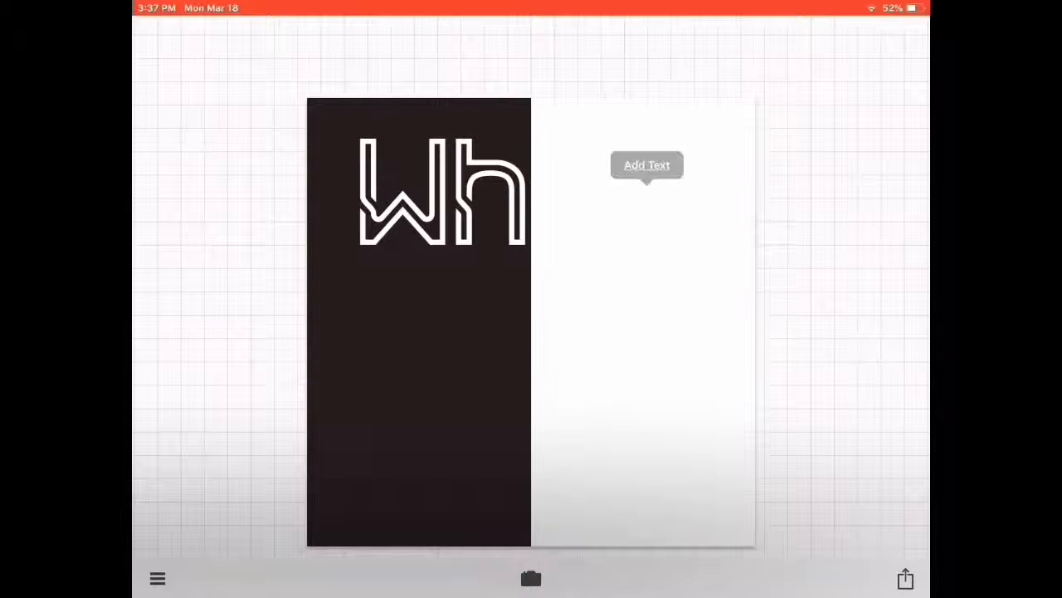
left_click(646, 164)
type("Ite")
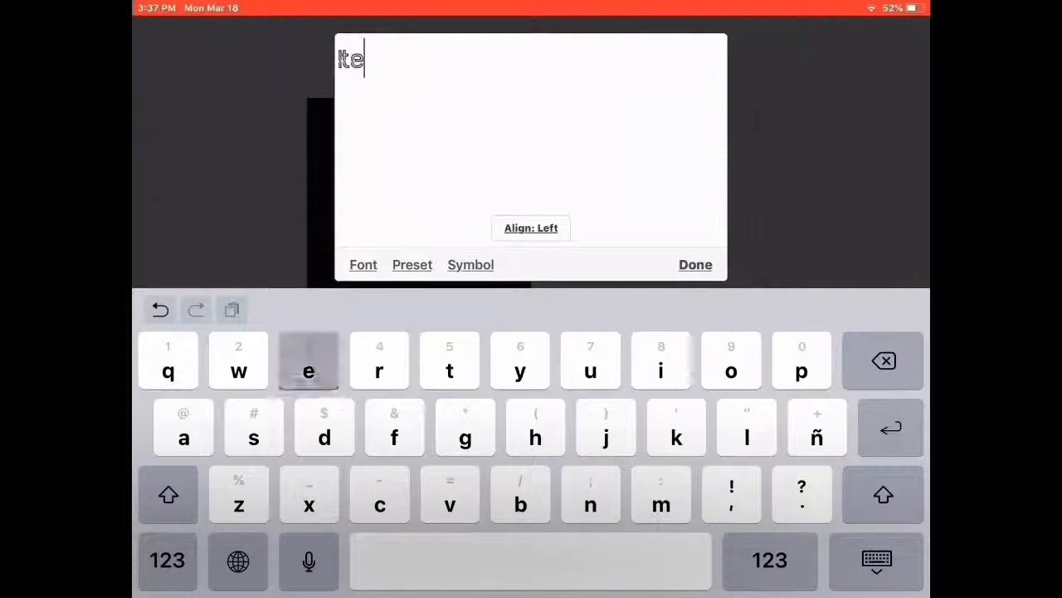
left_click(695, 264)
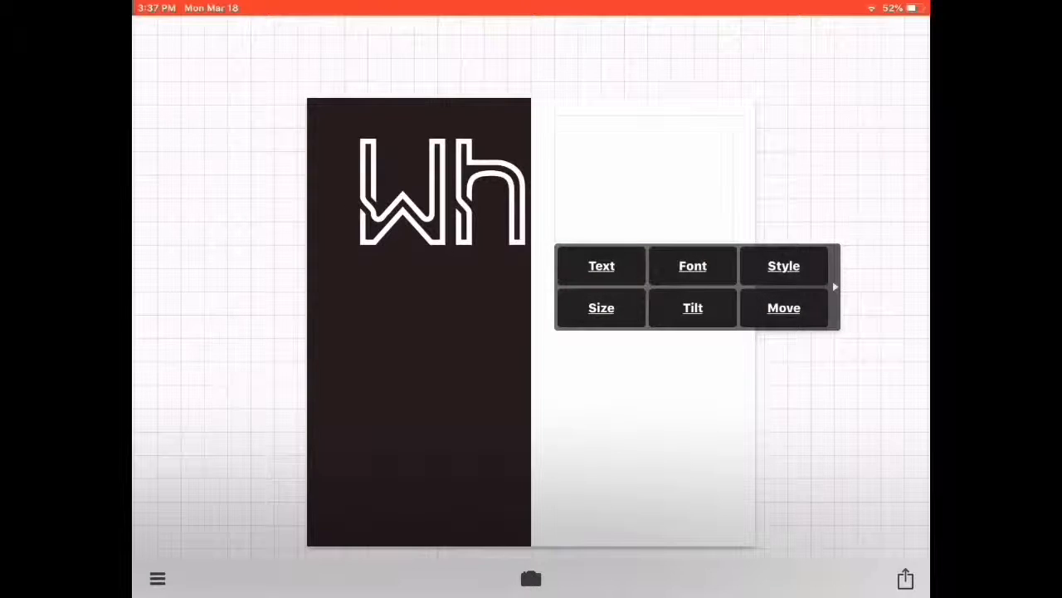
- Give the 'ite' text a black fill from the Text color swatches
left_click(783, 265)
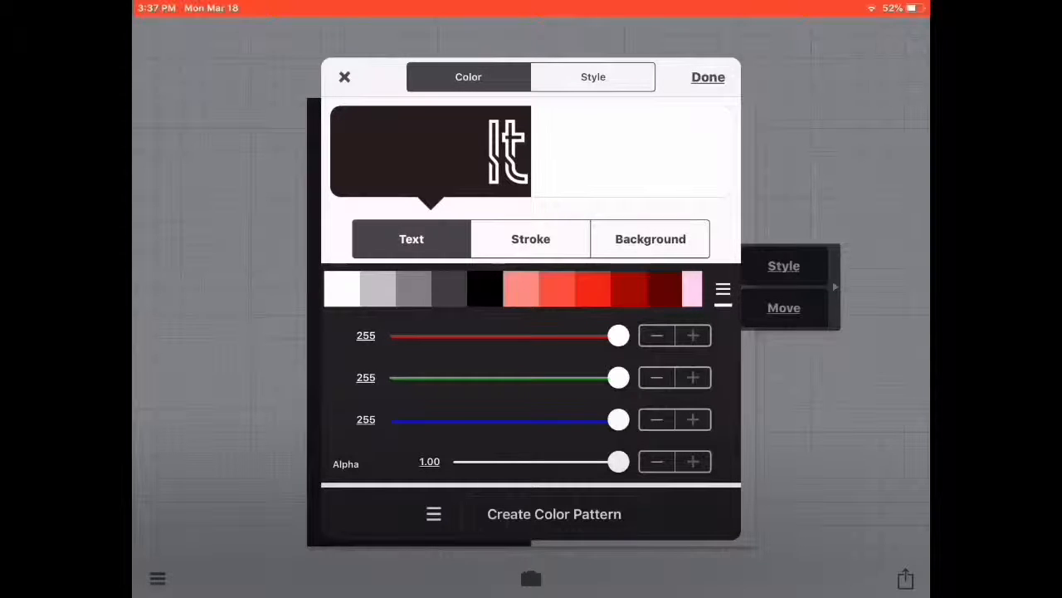
left_click(484, 288)
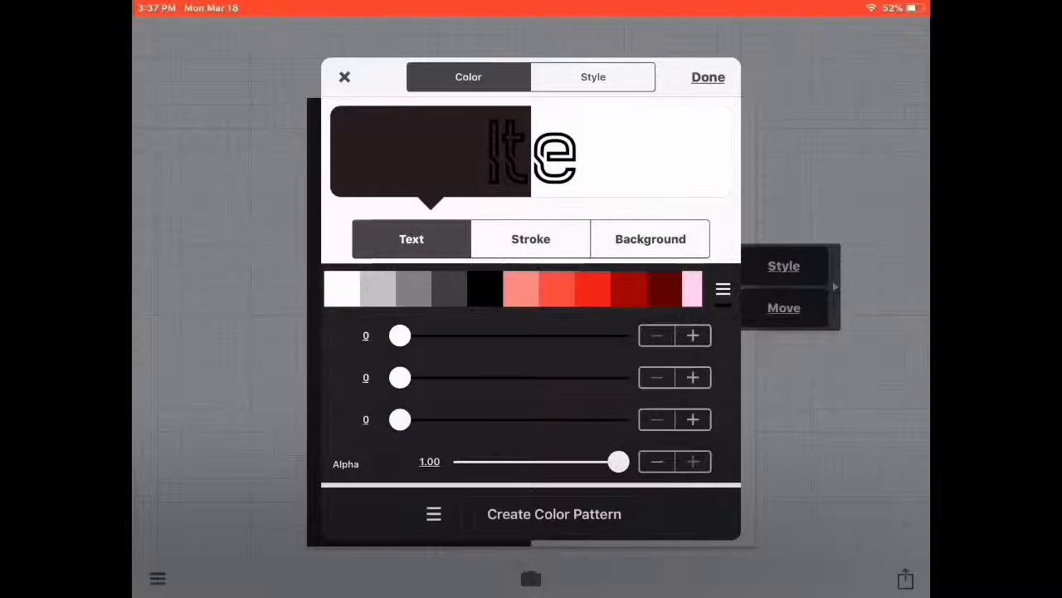
left_click(707, 76)
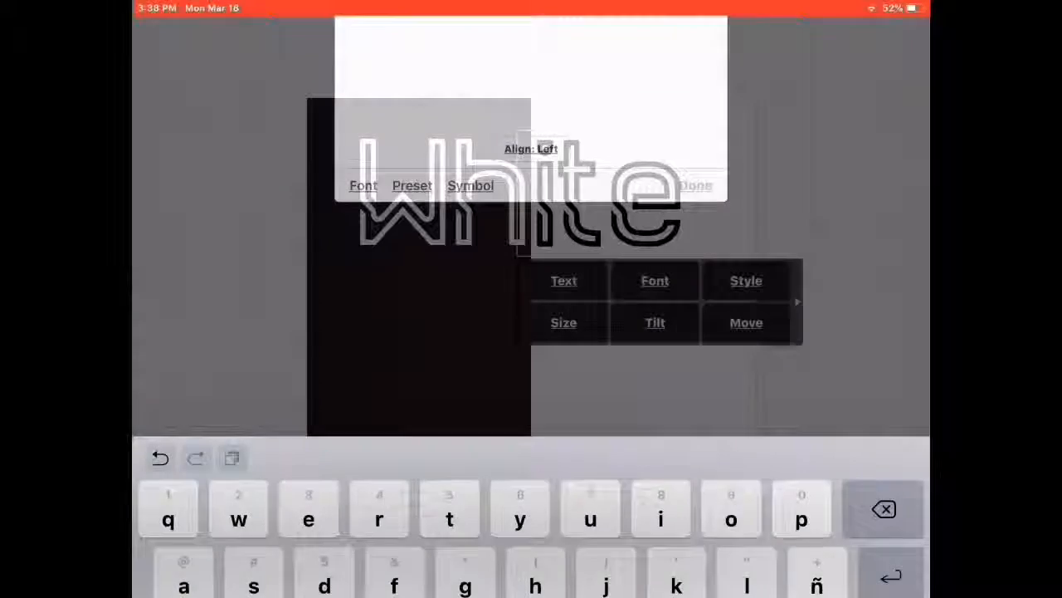
- Move 'ite' beside 'Wh' so outlined 'White' reads as one word
left_click(695, 185)
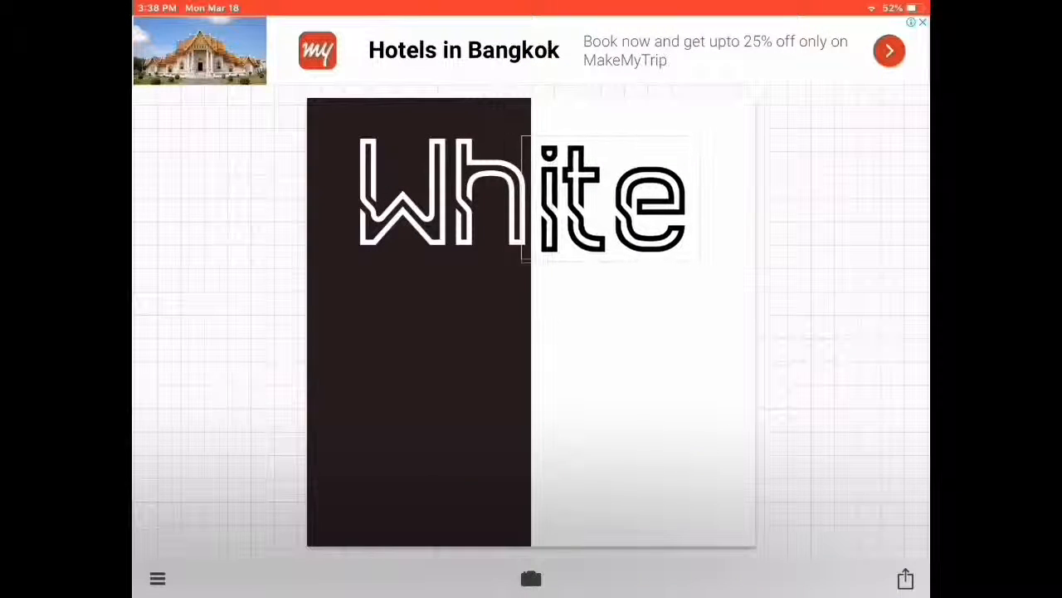
left_click(610, 199)
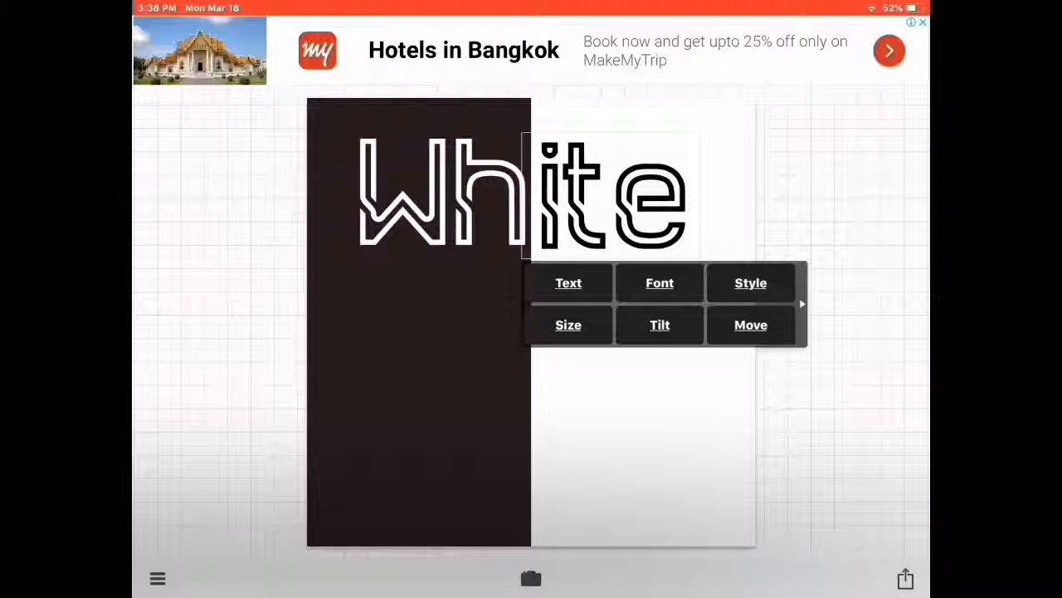
left_click(415, 415)
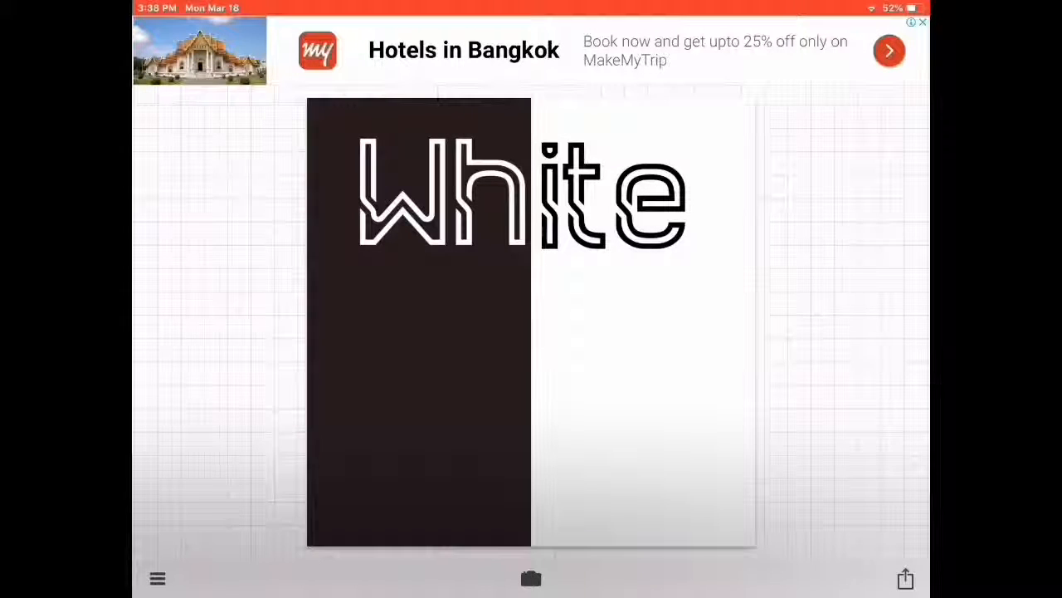
left_click(436, 191)
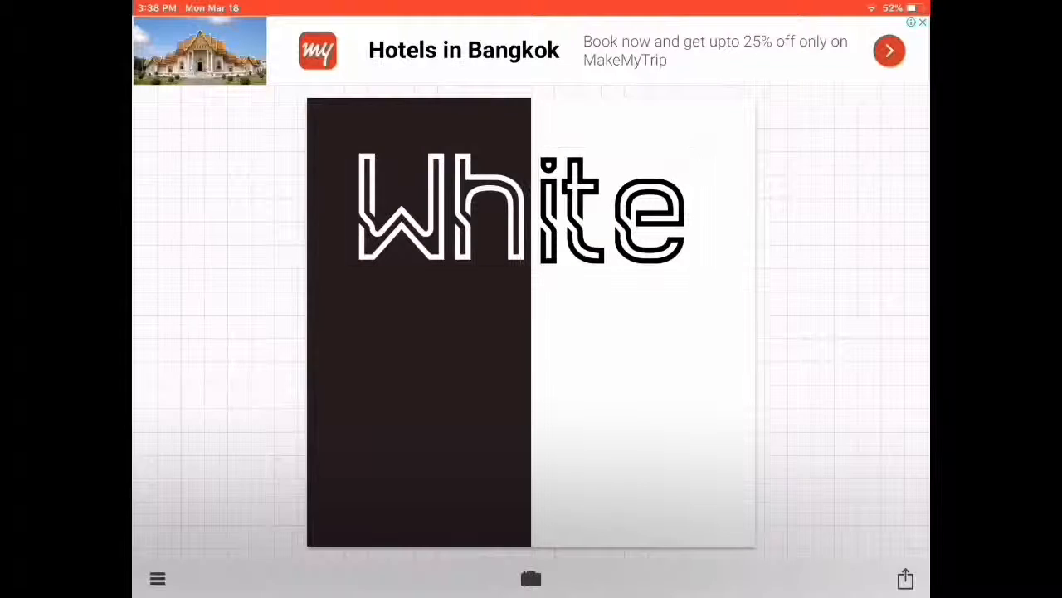
left_click(517, 371)
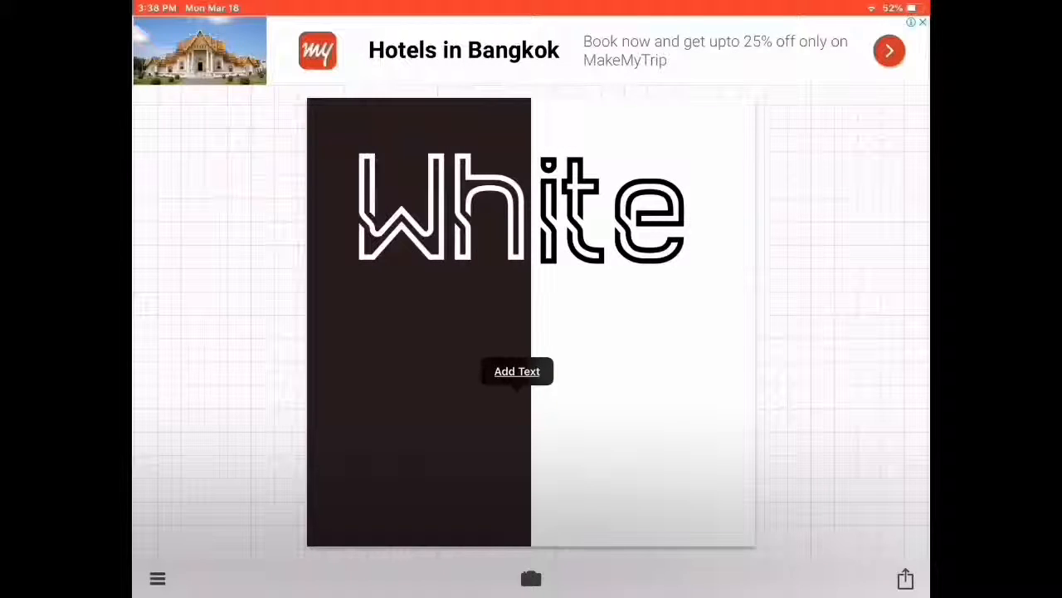
- Add a 'De' text on the dark half and give it a white fill
left_click(517, 371)
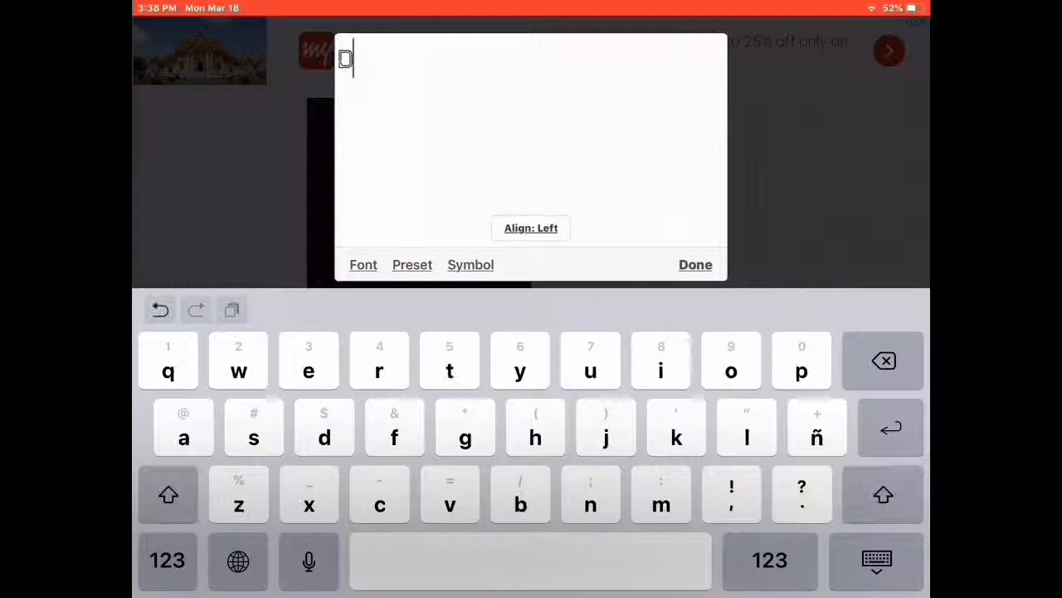
left_click(695, 264)
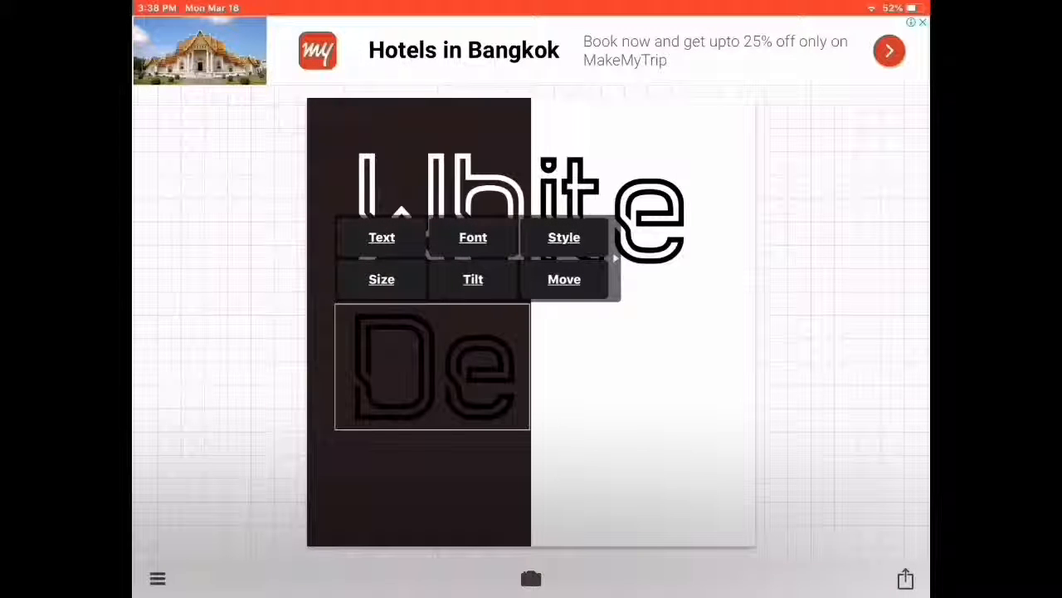
left_click(564, 237)
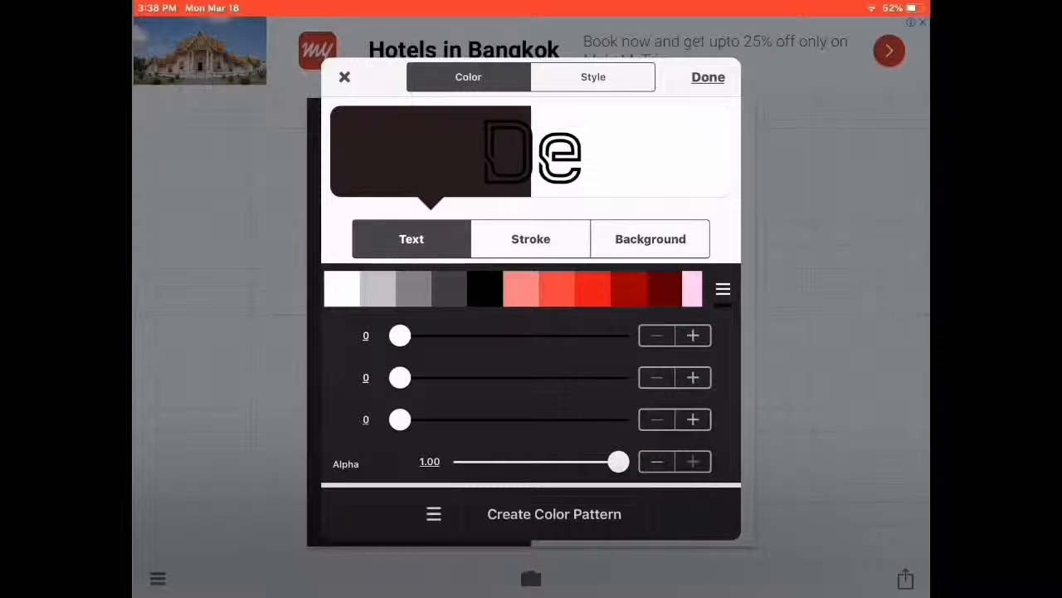
left_click(342, 288)
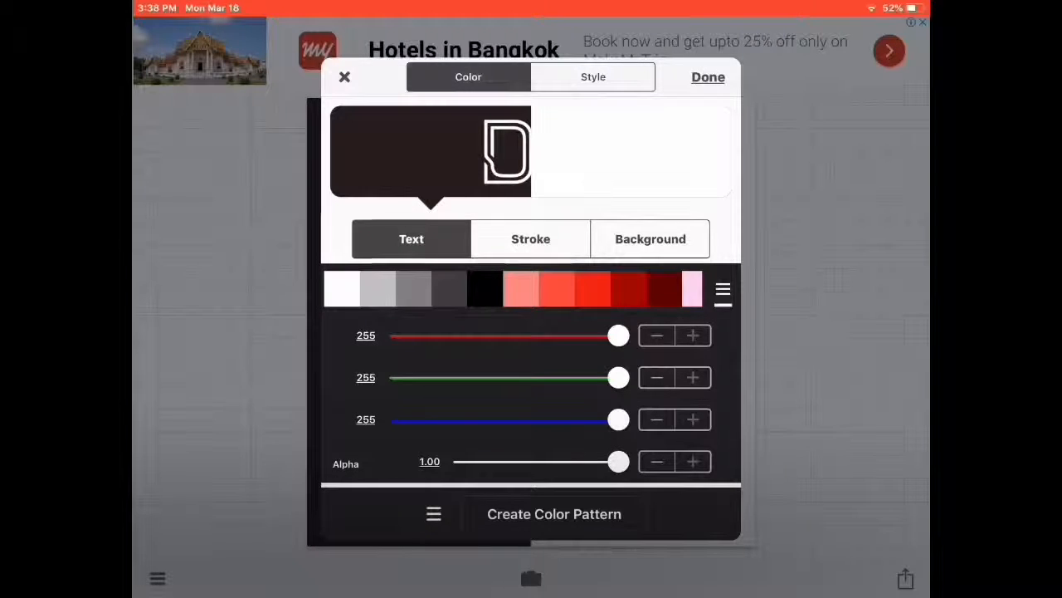
left_click(708, 76)
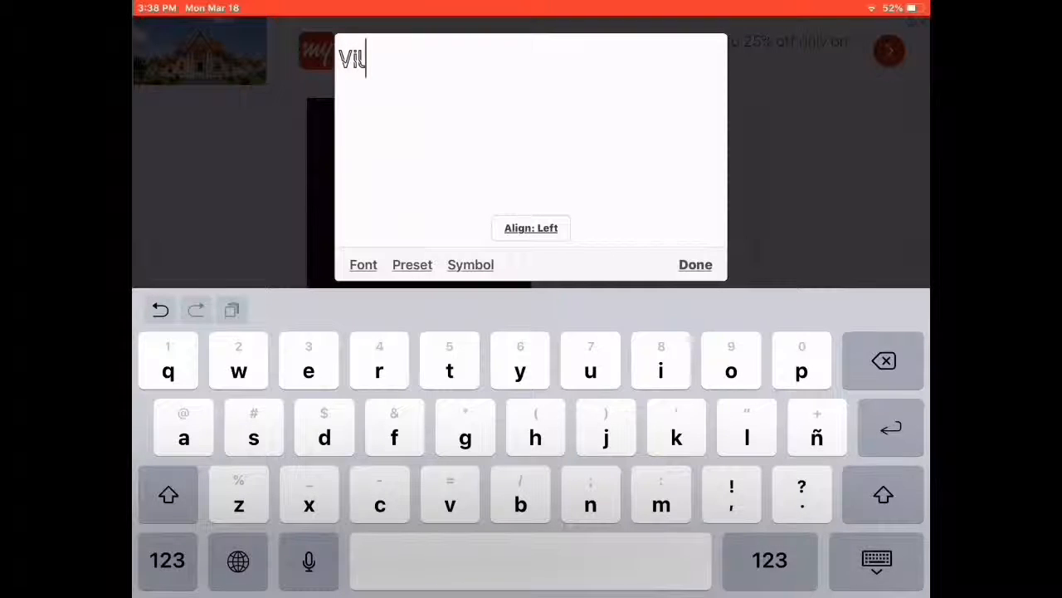
- Add 'Vil' beside 'De' on the white half with a black fill
left_click(695, 264)
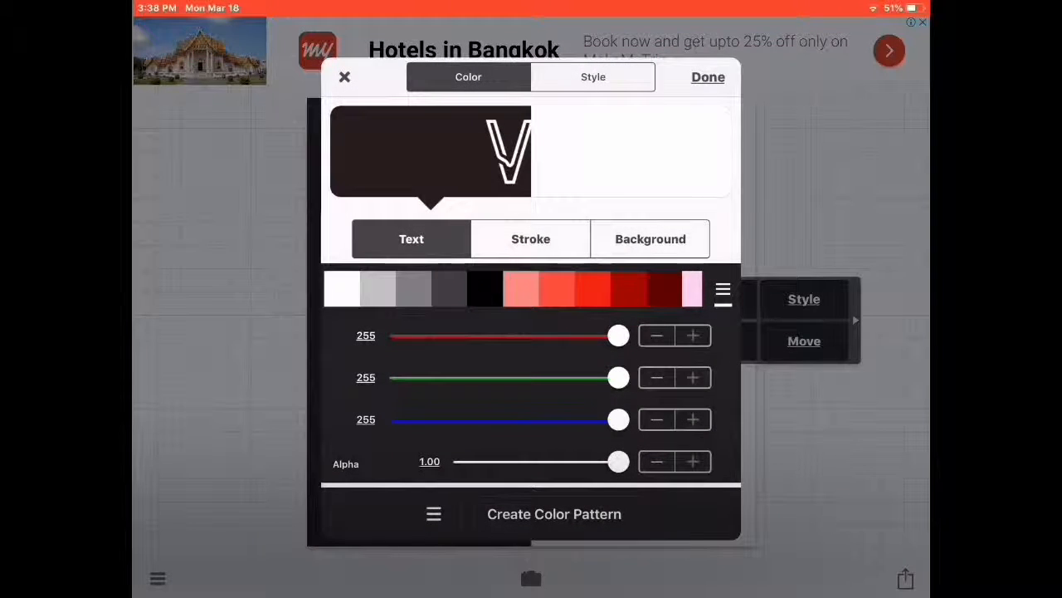
left_click(484, 288)
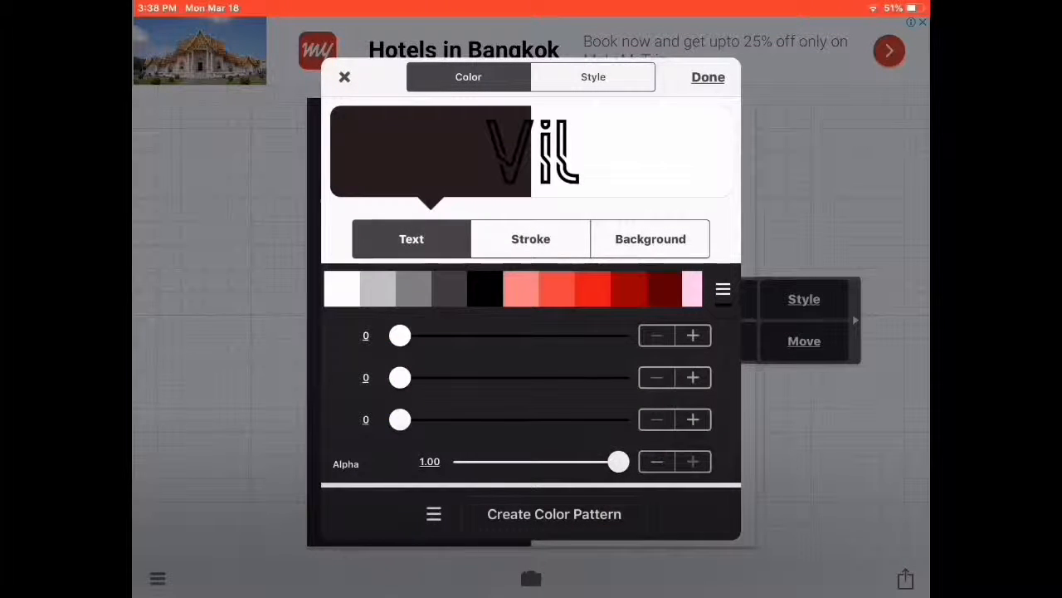
left_click(707, 76)
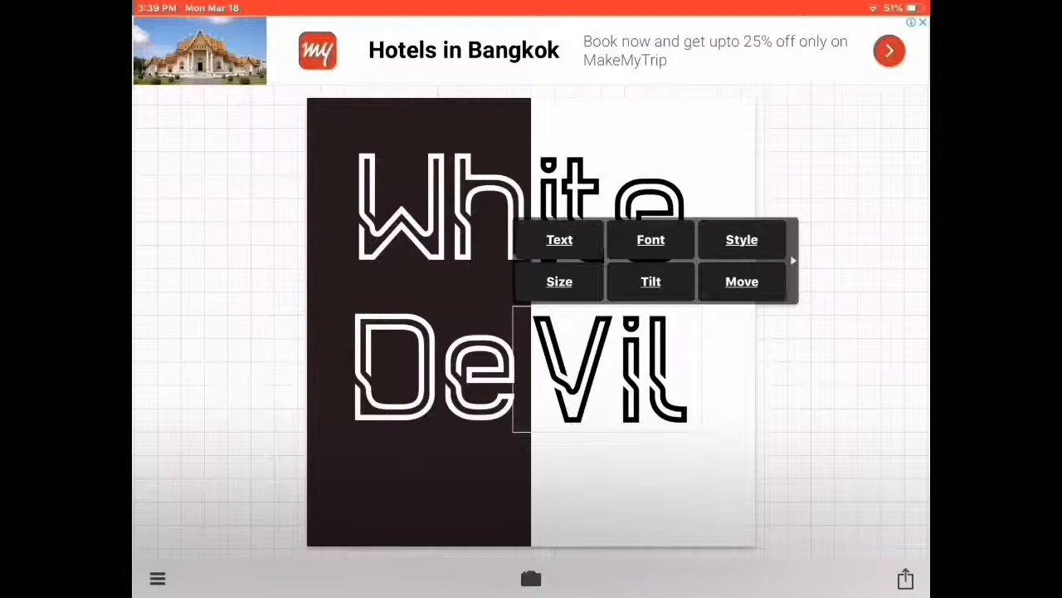
- Retype 'Vil' with a lowercase v so the lower word reads 'Devil'
left_click(559, 239)
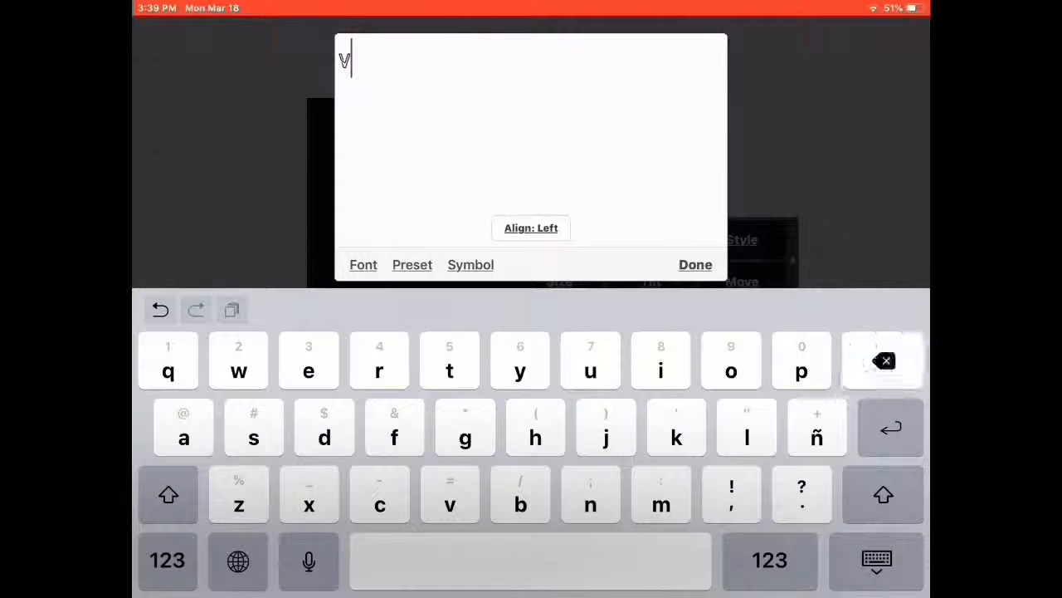
left_click(695, 264)
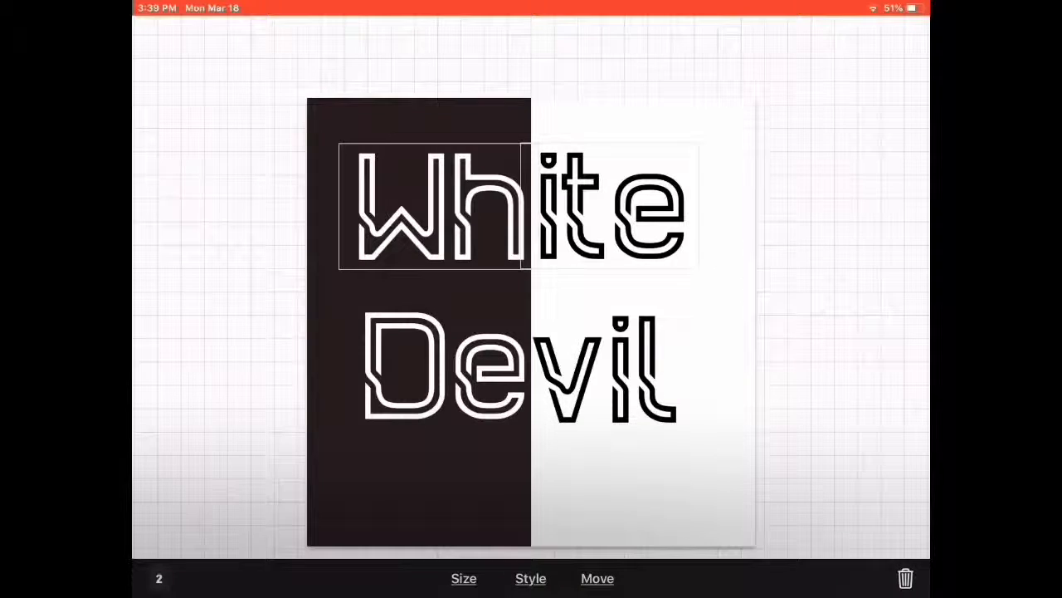
- Select both 'White' pieces together and scale them to size 2.20
left_click(463, 578)
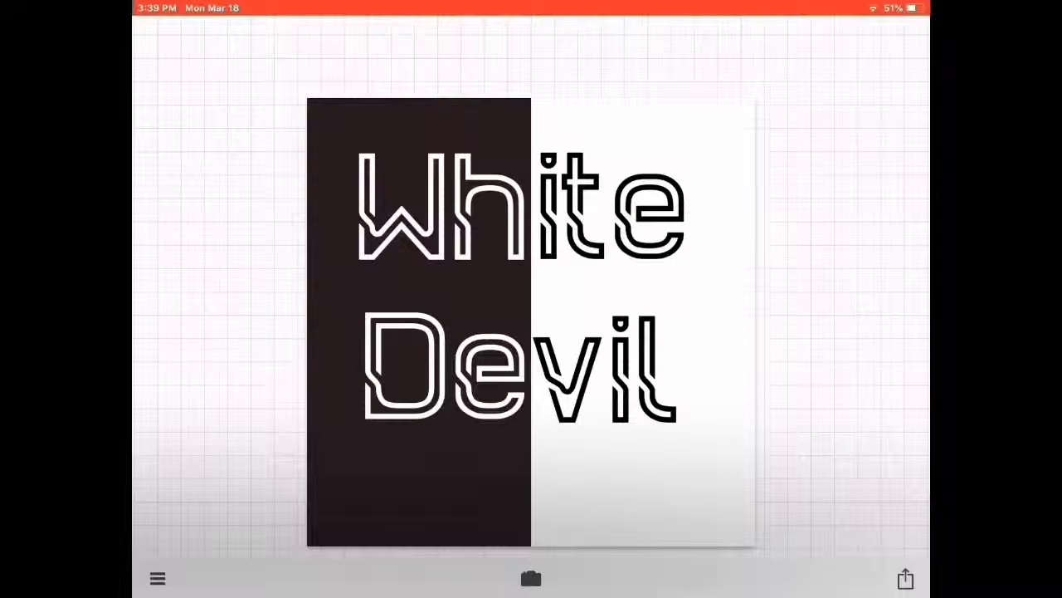
left_click(440, 207)
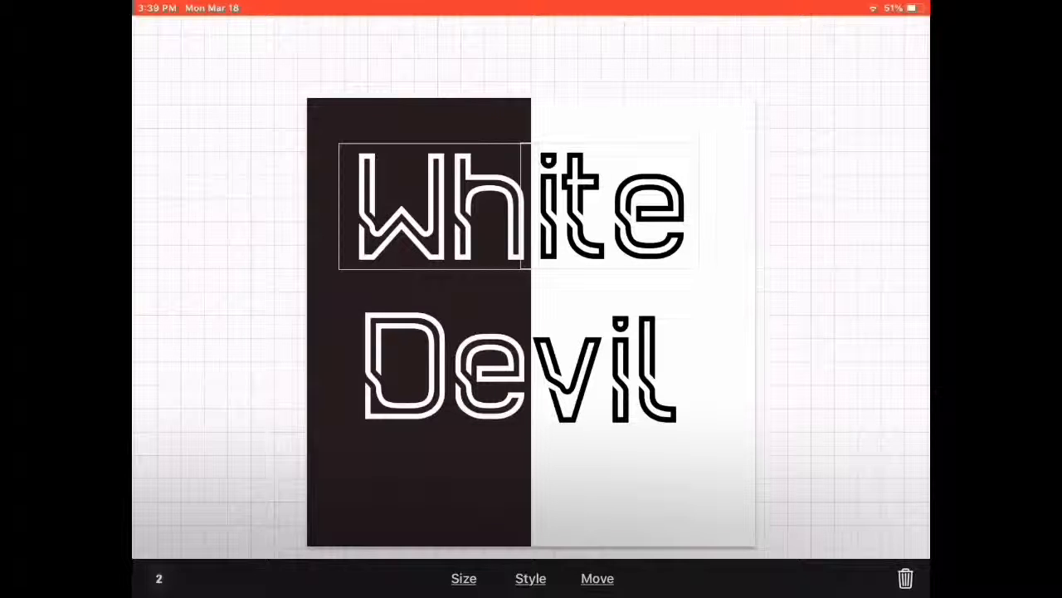
left_click(463, 578)
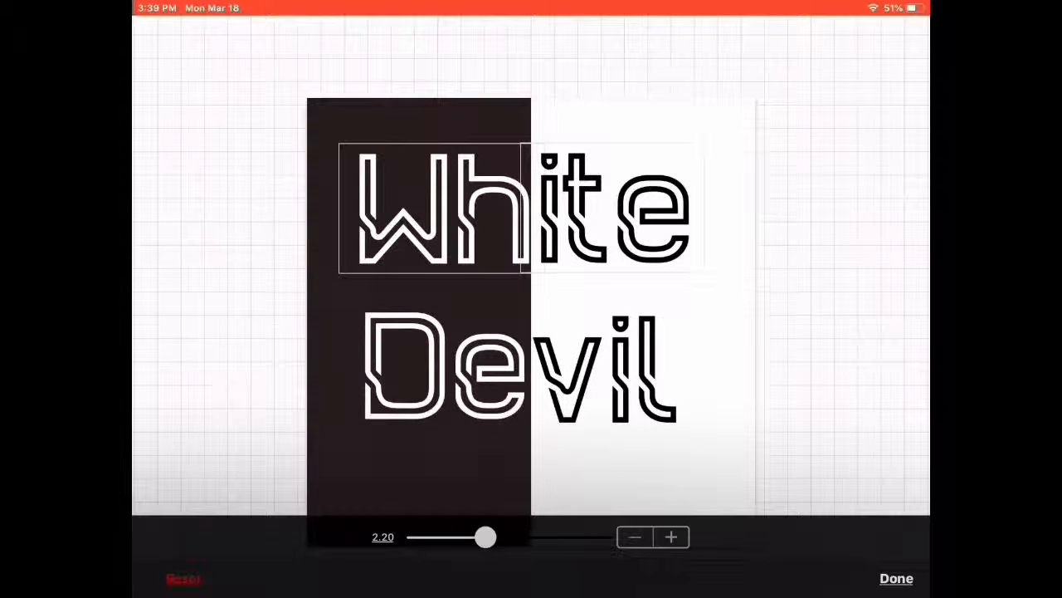
left_click(896, 579)
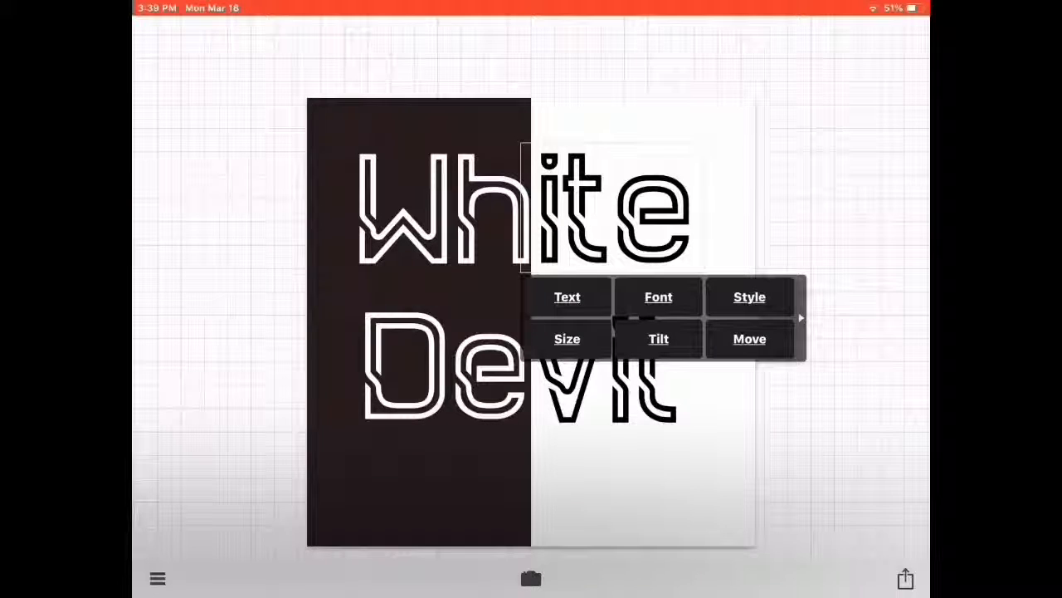
left_click(658, 296)
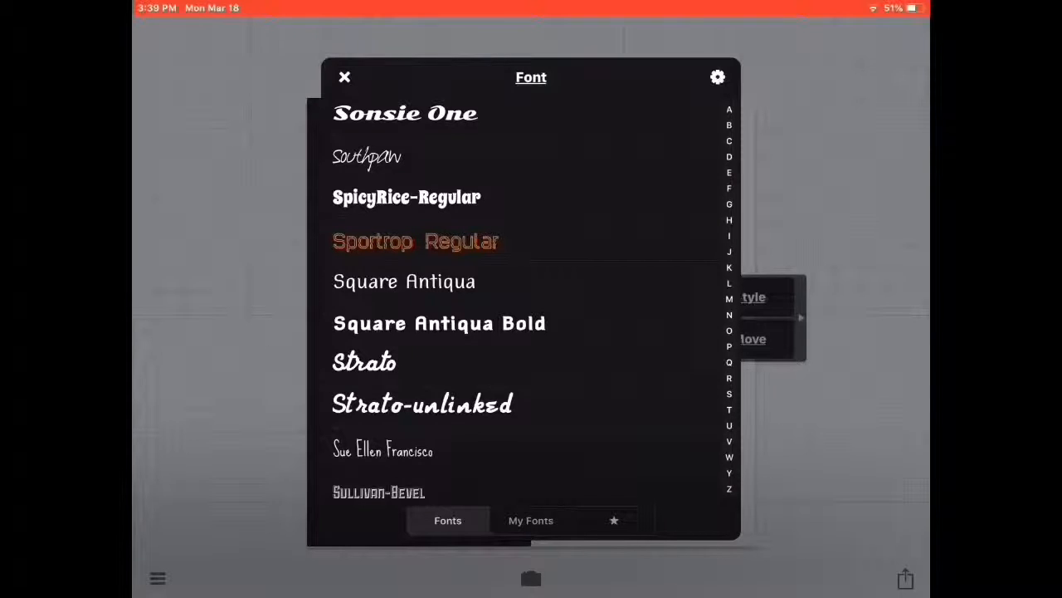
scroll("up", 3)
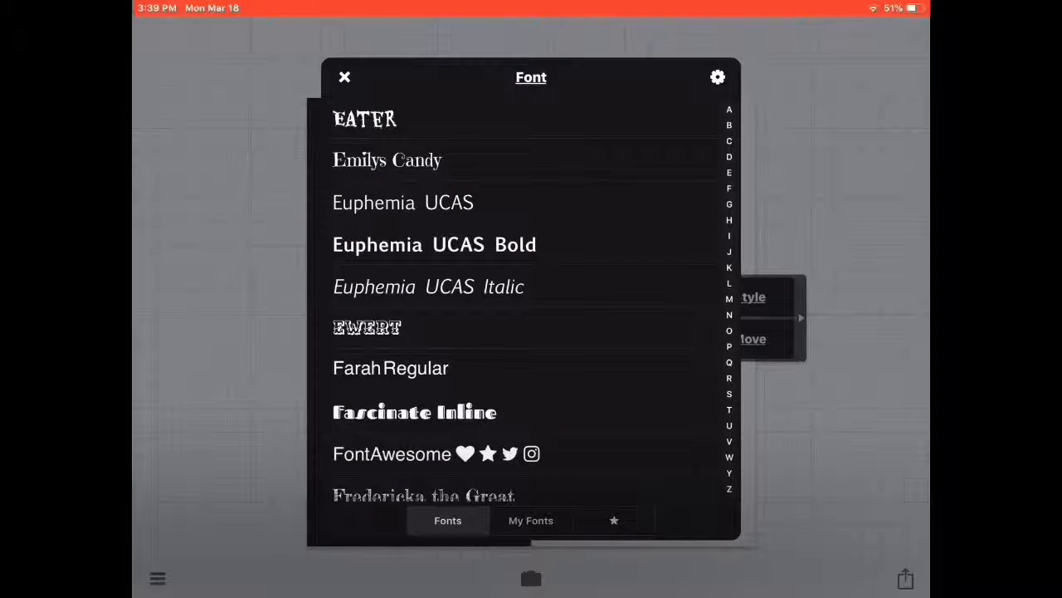
left_click(345, 77)
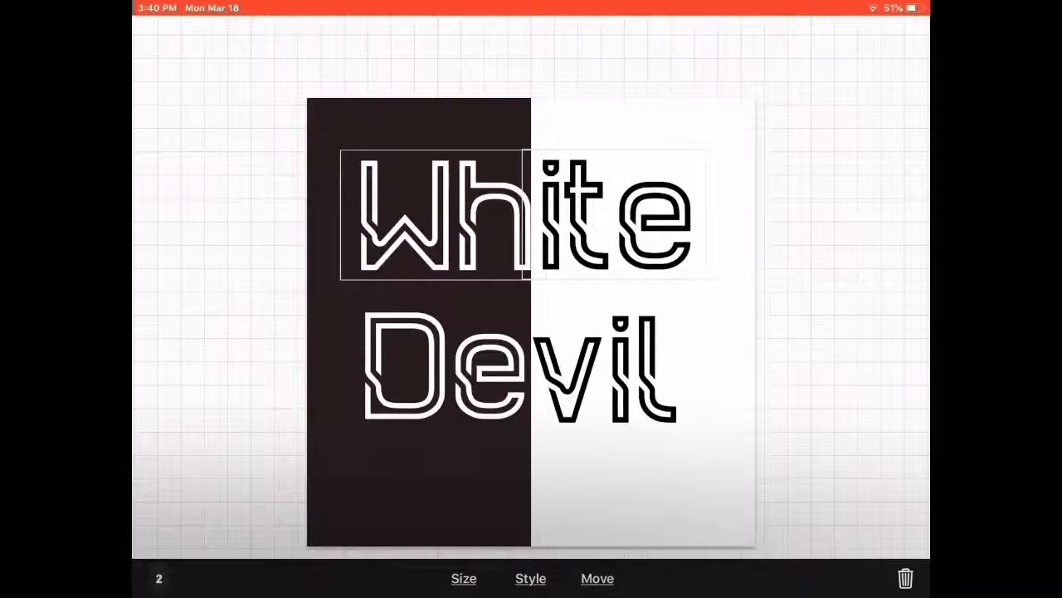
left_click(523, 215)
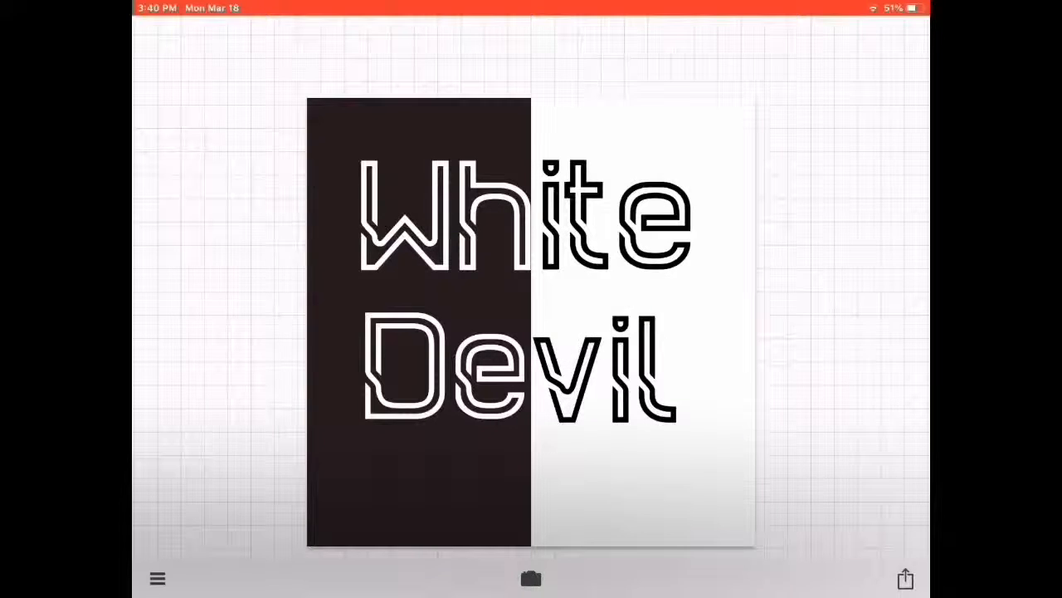
left_click(531, 324)
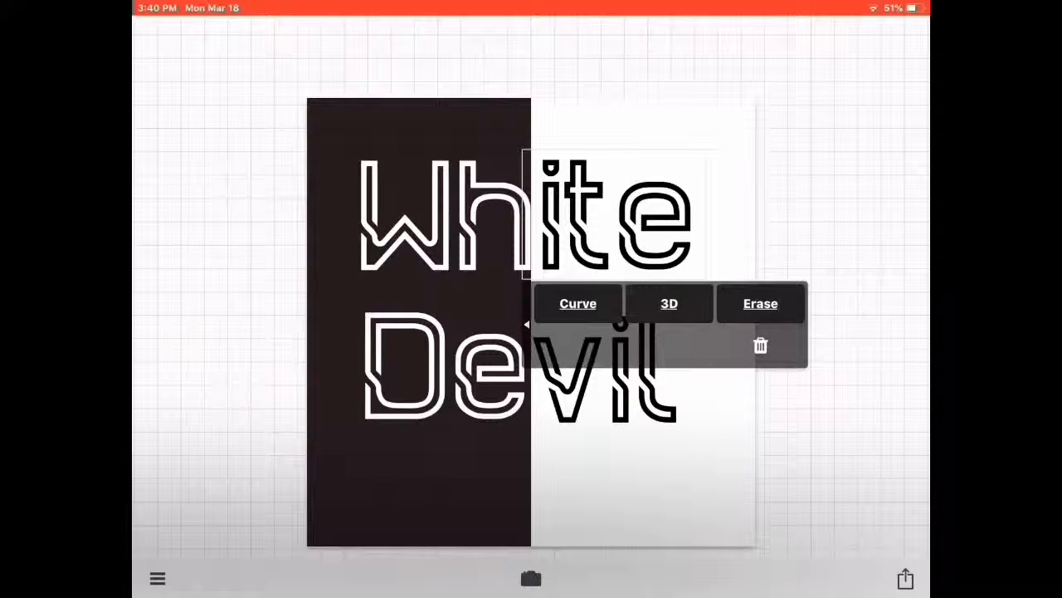
left_click(578, 303)
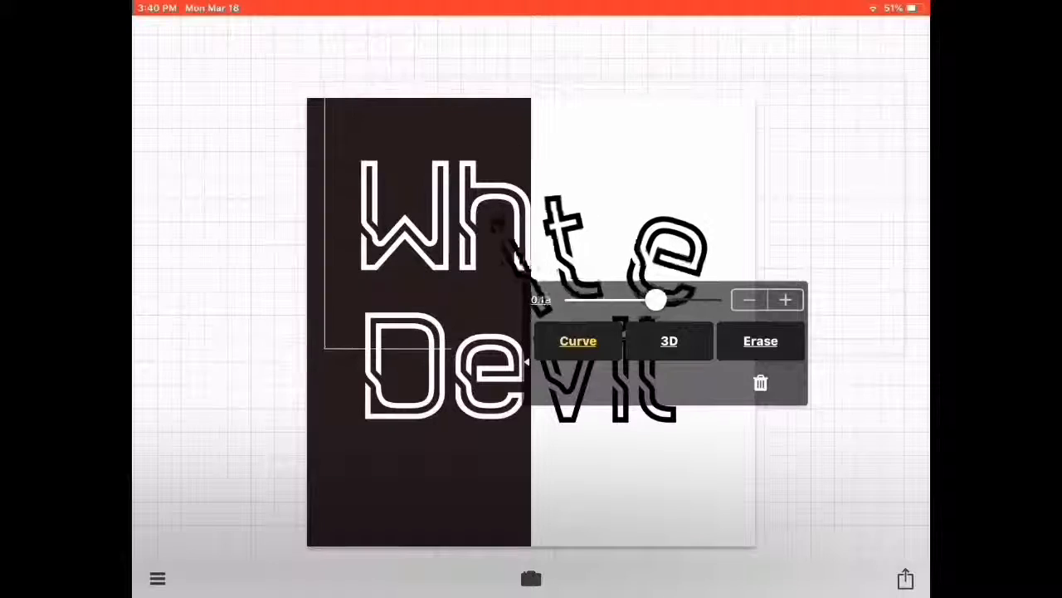
left_click_drag(656, 300, 642, 300)
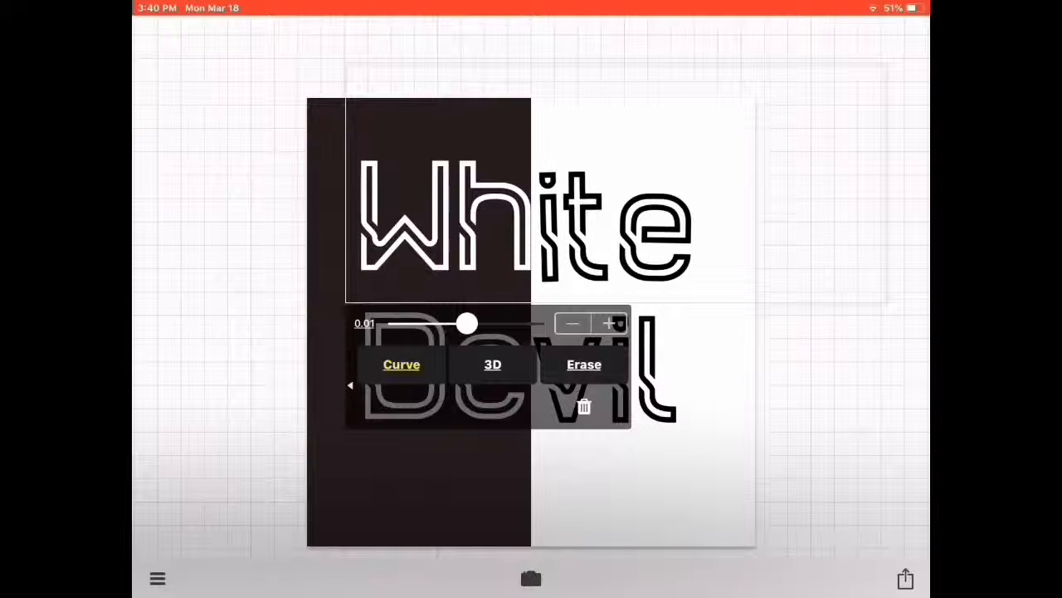
left_click(572, 323)
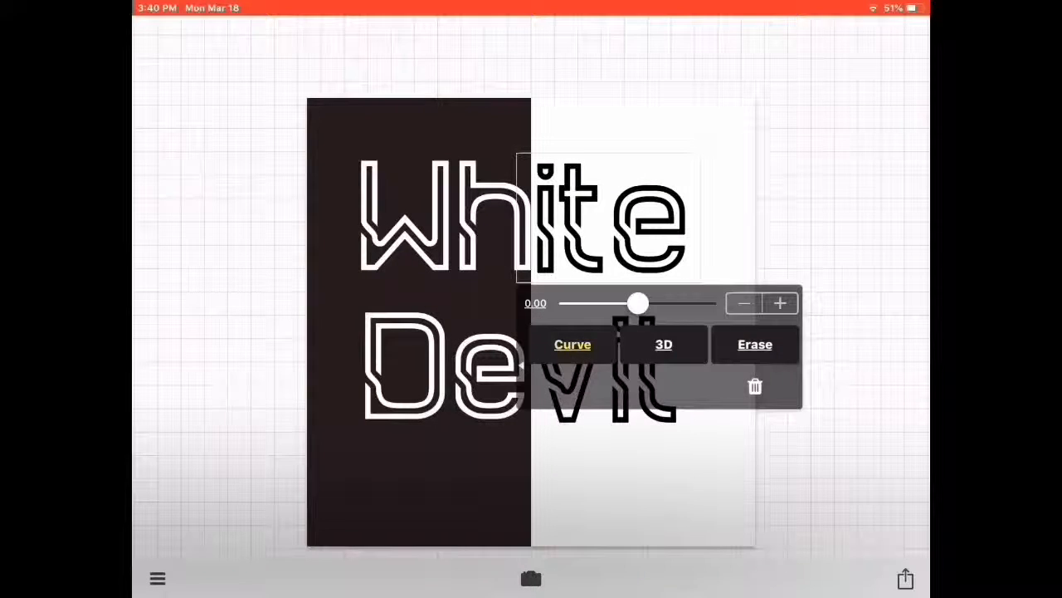
left_click(664, 344)
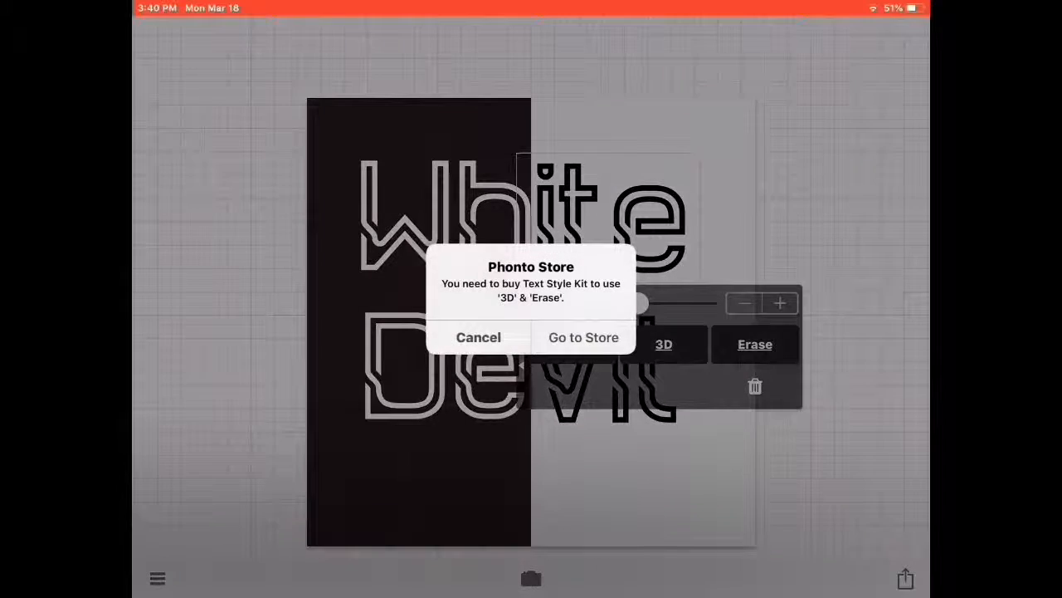
left_click(478, 337)
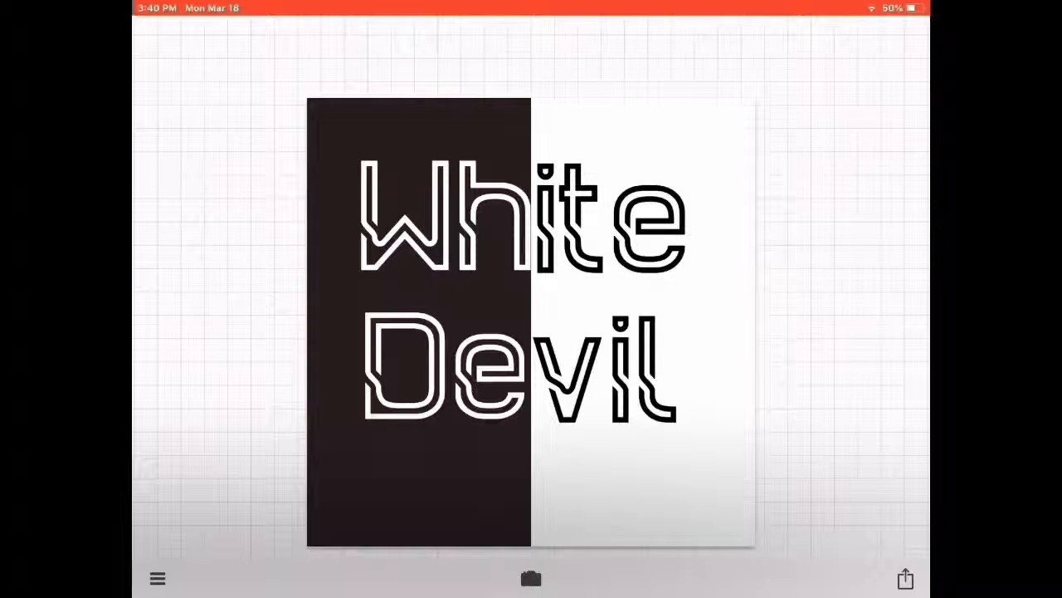
- Export the White Devil split design via Share > Save Image and confirm the save
left_click(904, 578)
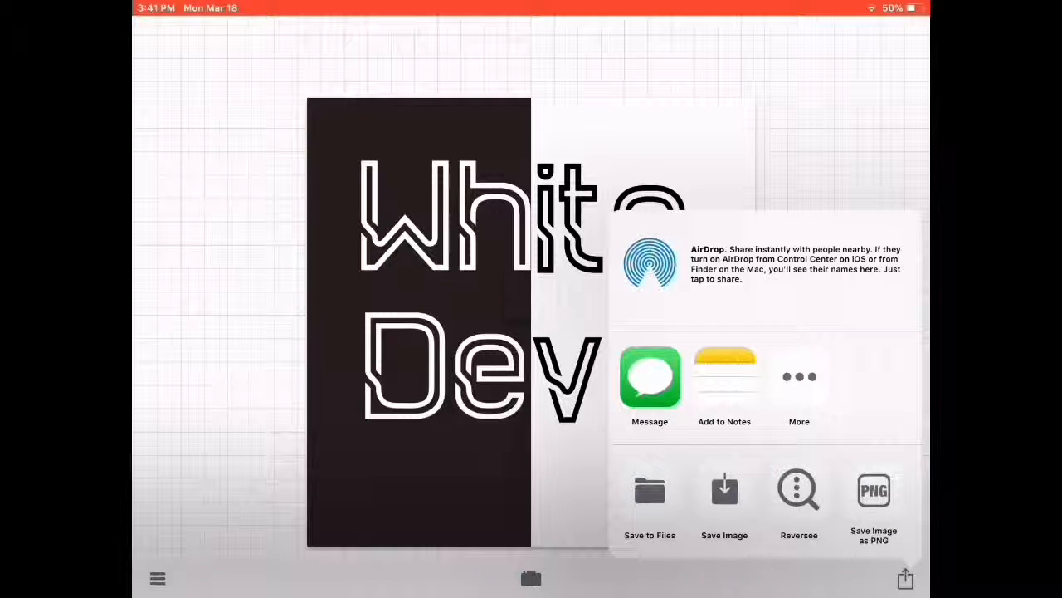
left_click(724, 489)
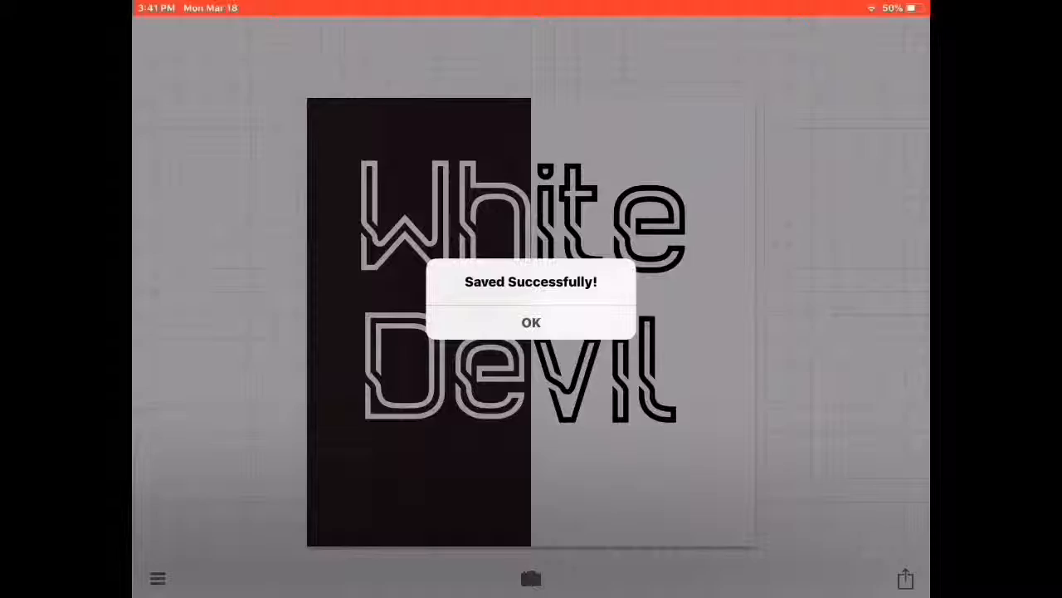
left_click(531, 322)
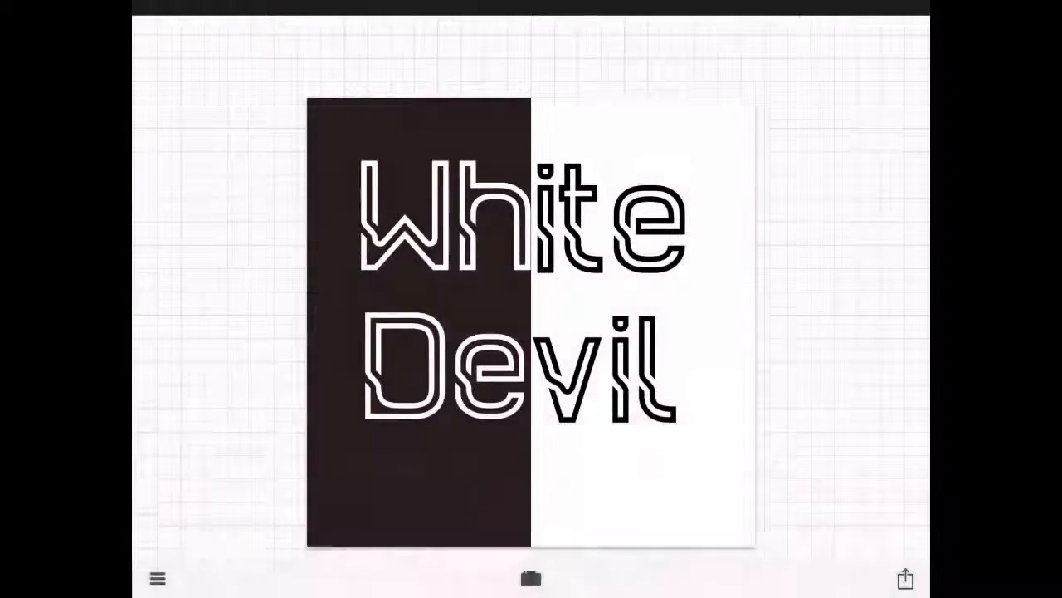